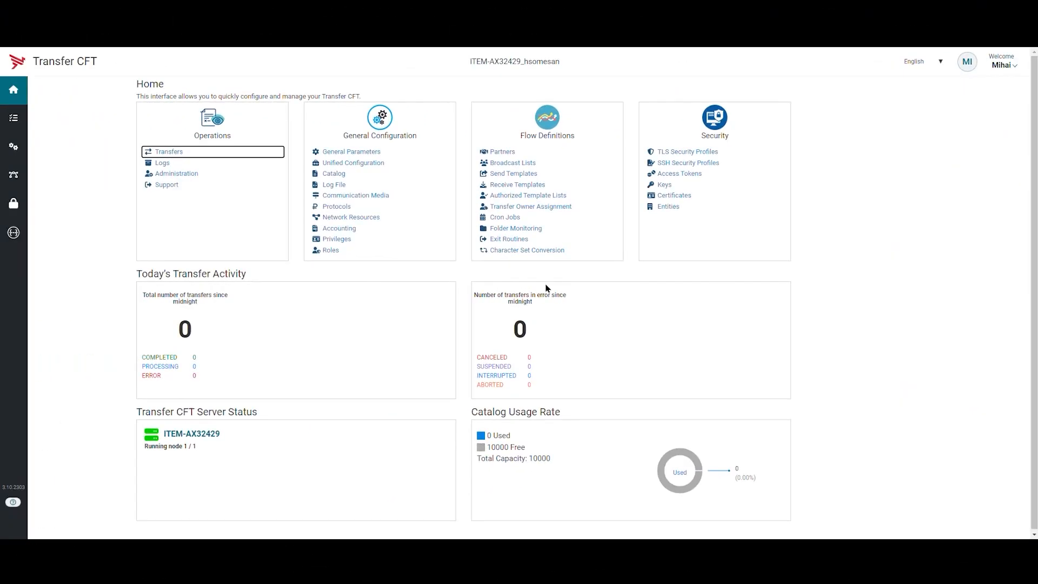
# - Send file profile.bat to partner PARIS with IDF BIN over PESIT
pyautogui.click(169, 151)
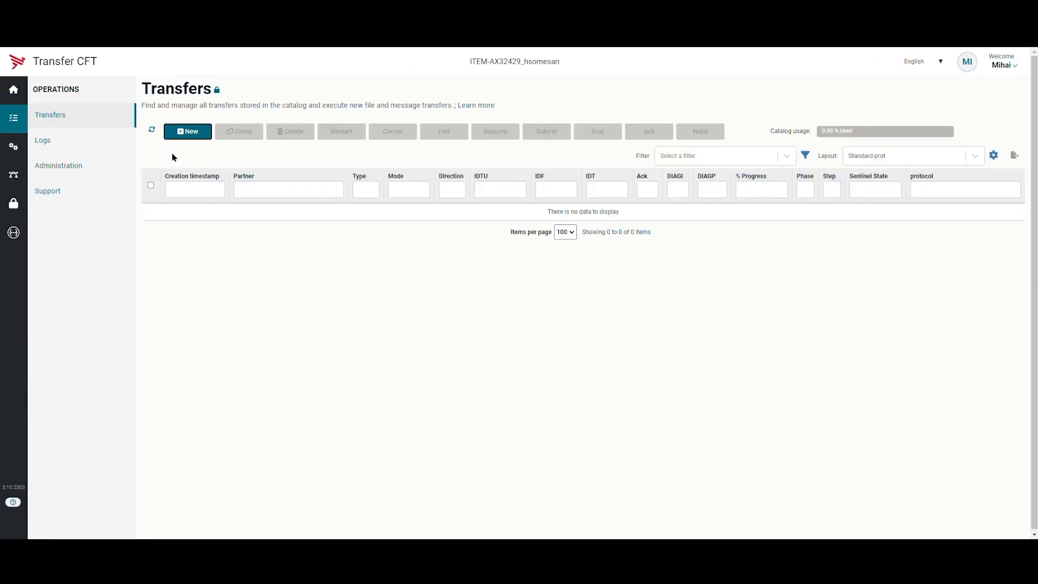
pyautogui.click(187, 131)
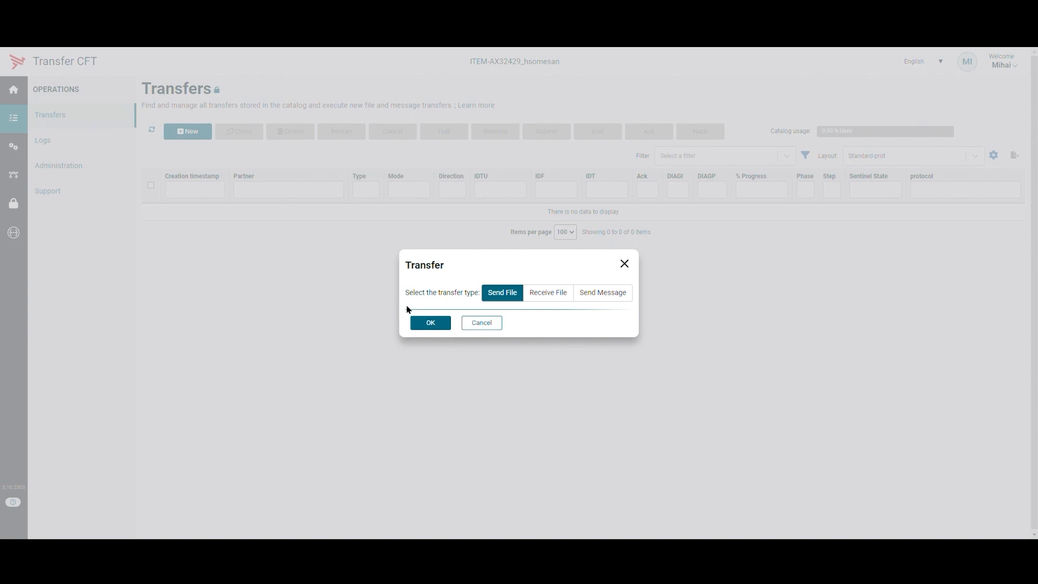
pyautogui.click(429, 322)
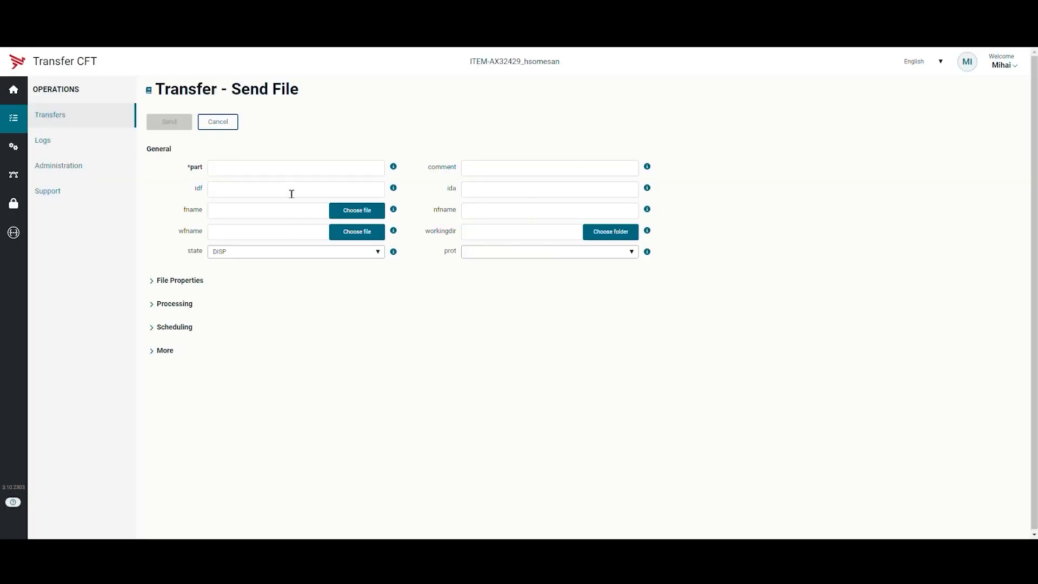
pyautogui.click(295, 166)
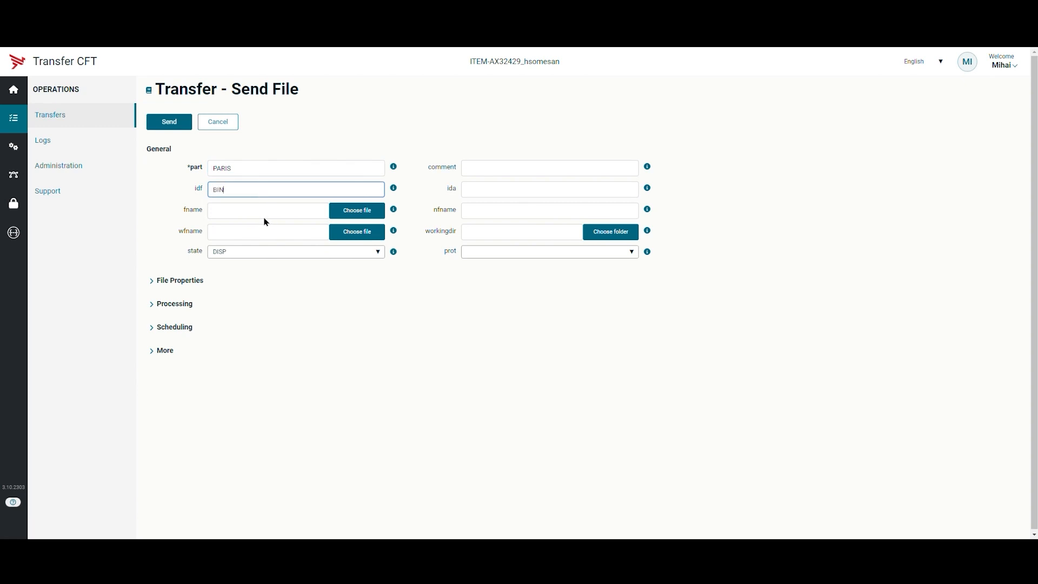
pyautogui.write('profile.bat')
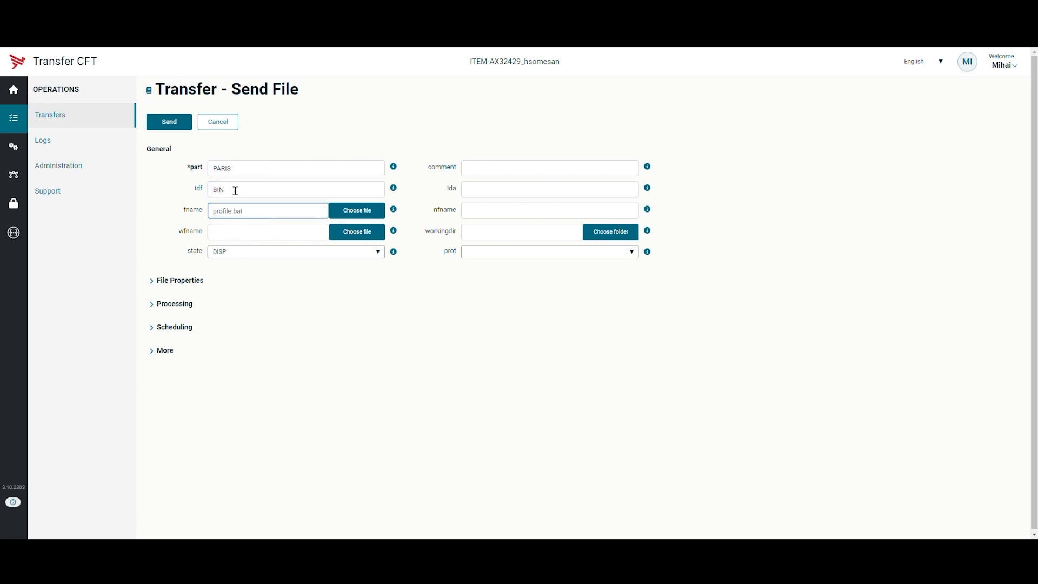
pyautogui.click(168, 121)
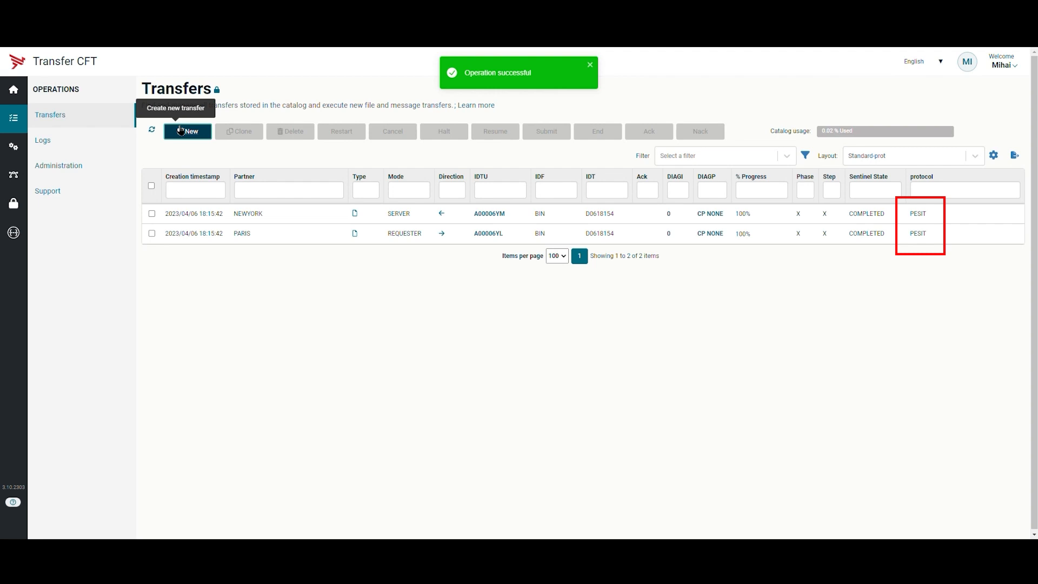
# - Send profile.bat to partner BERLIN with IDF TXT over PESITSSL
pyautogui.click(187, 131)
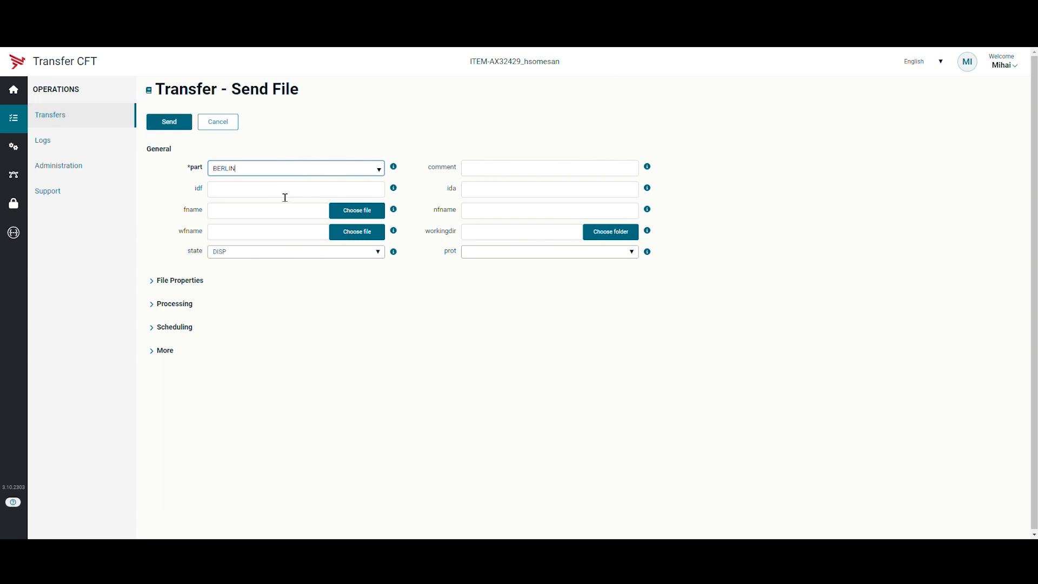
pyautogui.write('TXT')
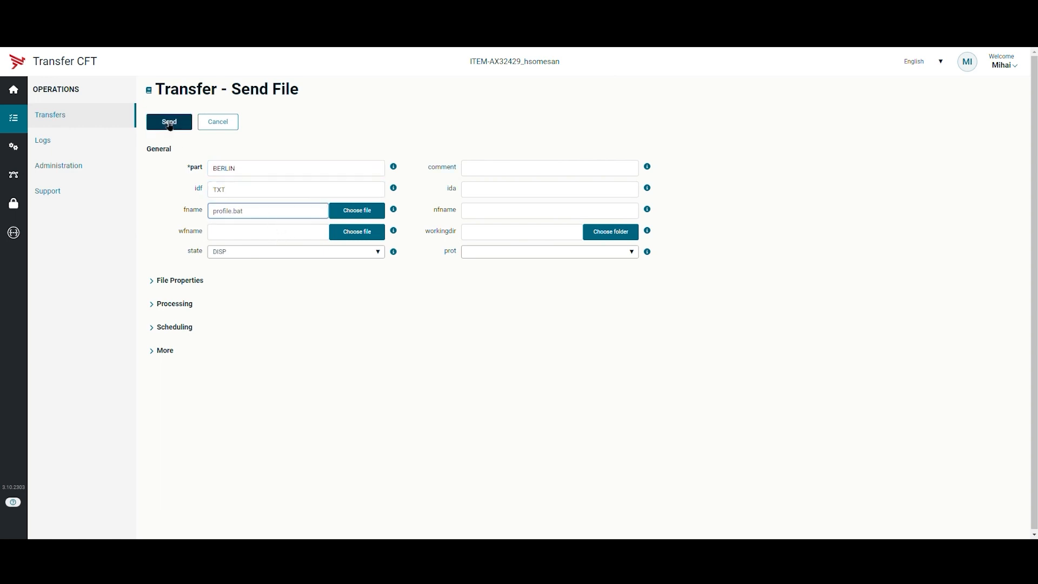
pyautogui.click(168, 122)
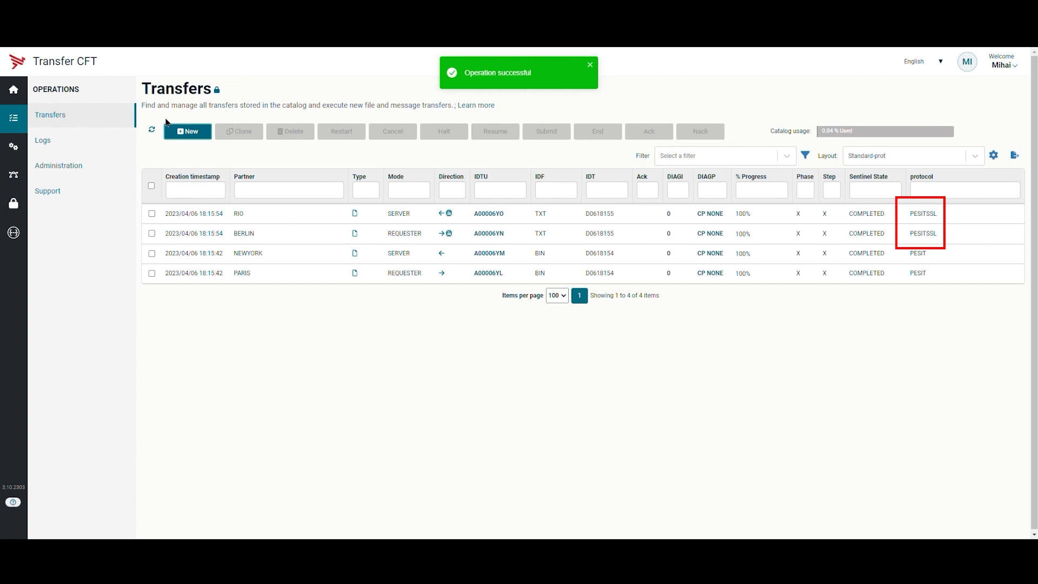
pyautogui.click(187, 131)
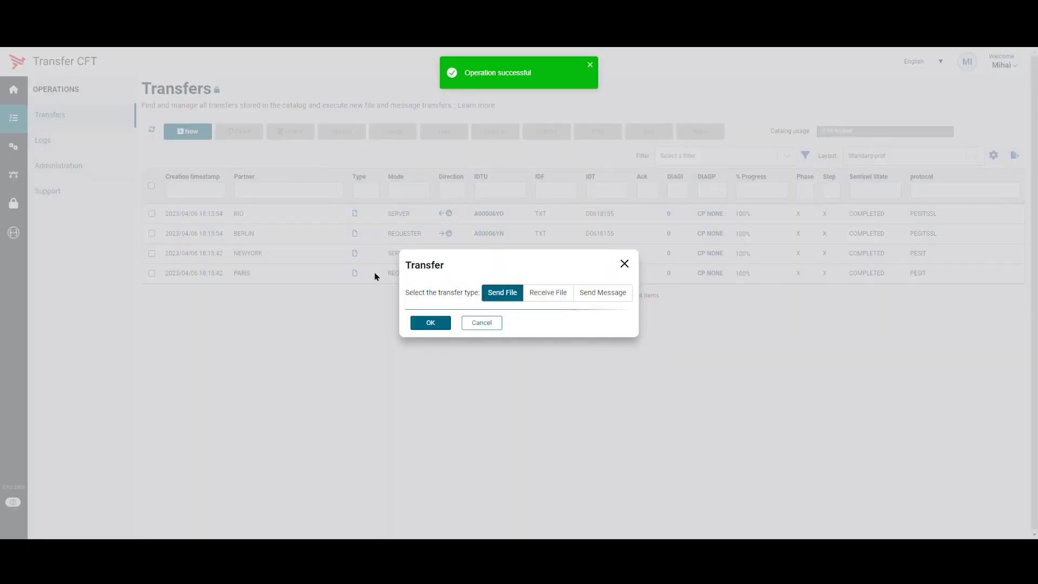
# - Send profile.bat to TOKYO@LOCALHOST with IDF FLOW01 over SFTP and refresh the transfers
pyautogui.click(429, 322)
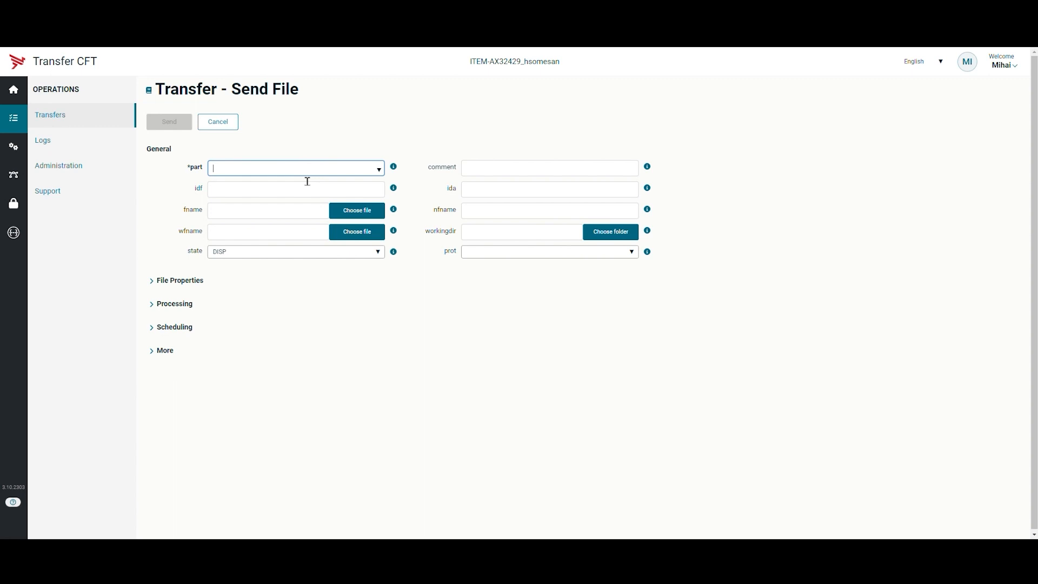
pyautogui.write('TOKYO@LOCALHOST')
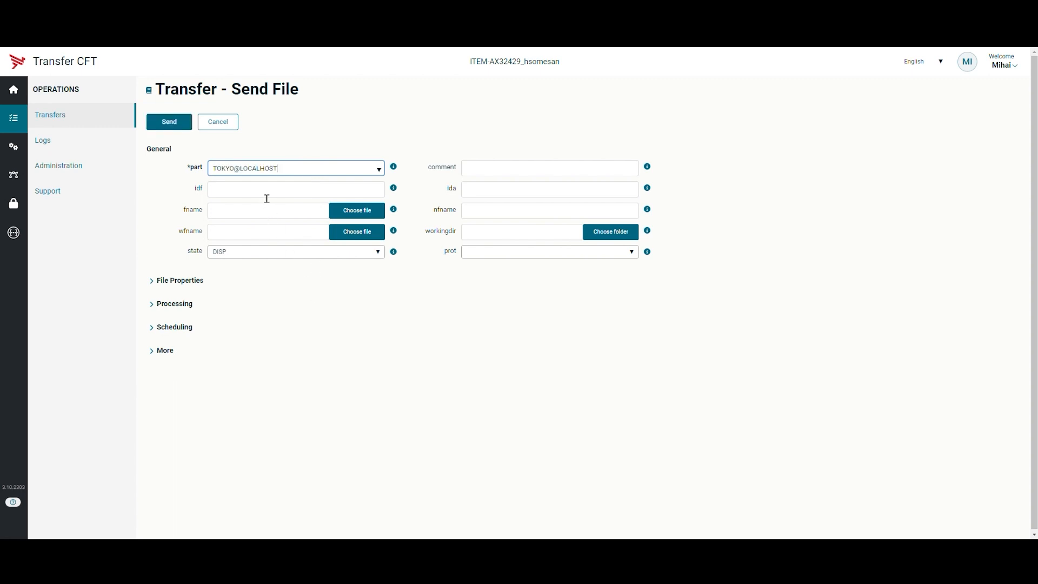
pyautogui.click(295, 188)
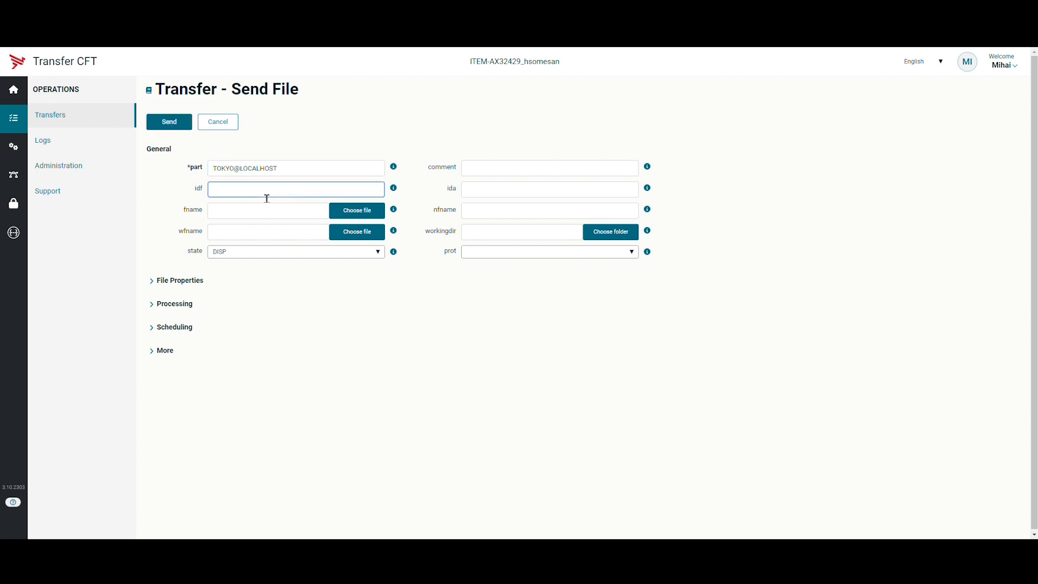
pyautogui.write('FLOW01')
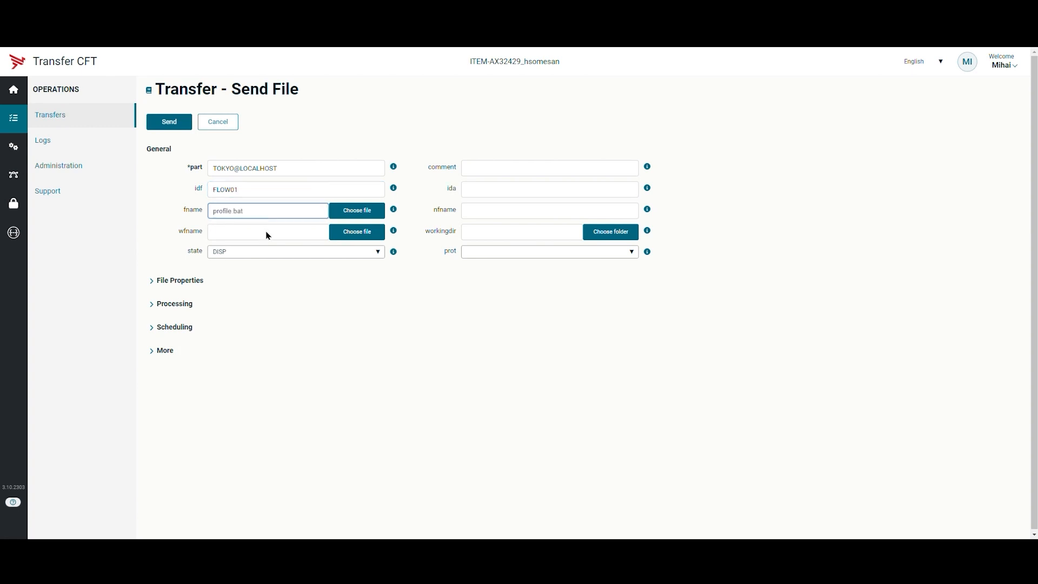
pyautogui.click(168, 121)
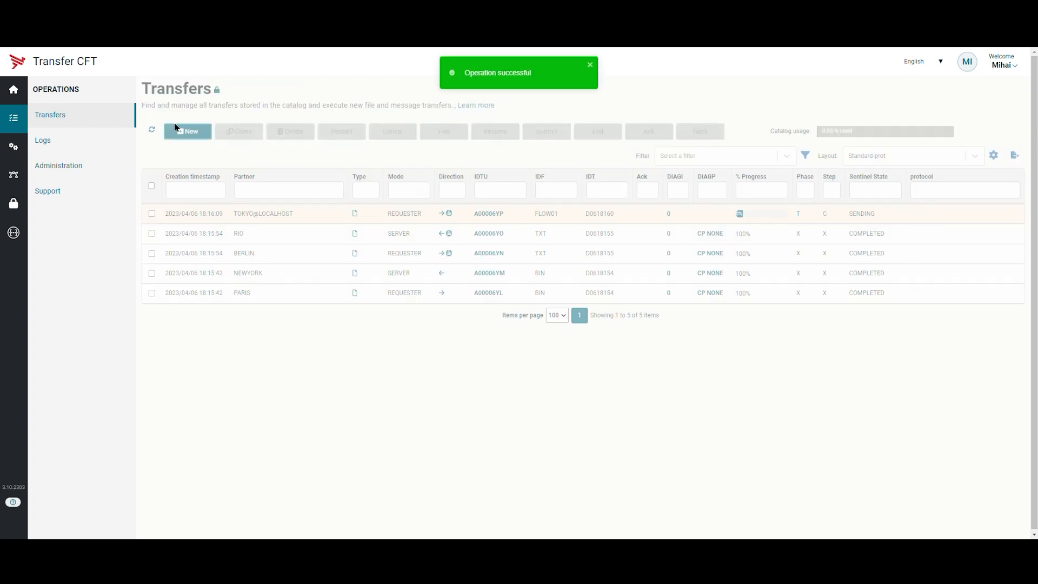
pyautogui.click(151, 131)
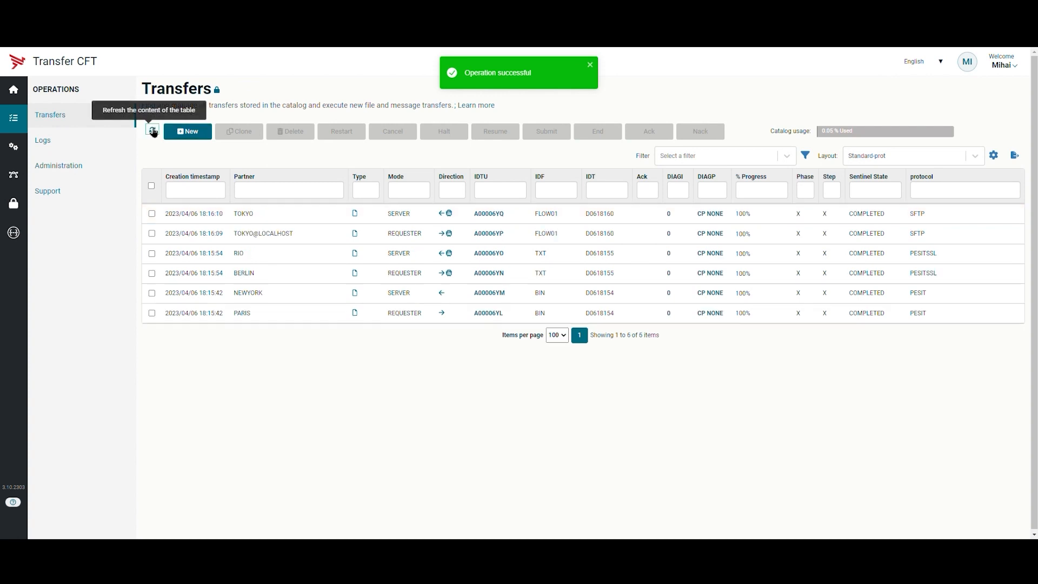
pyautogui.moveTo(936, 317)
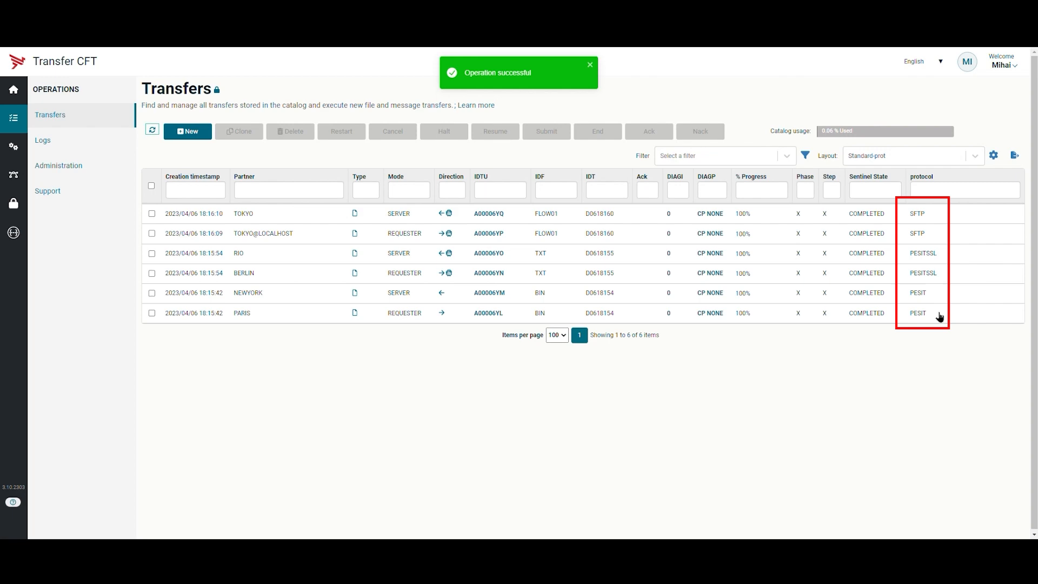
pyautogui.click(13, 201)
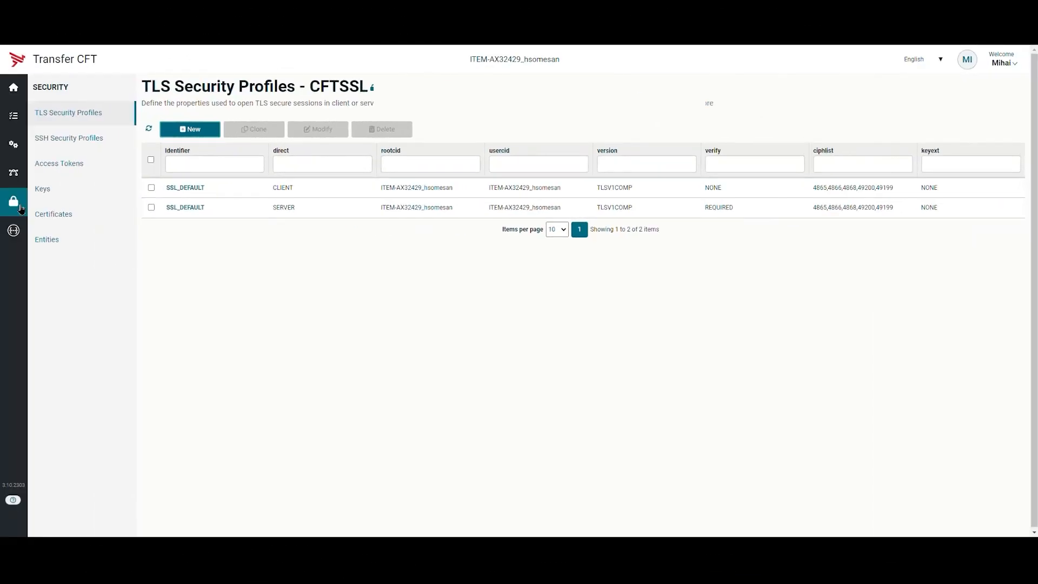
# - Create PGP key Private1 from private.key with its password and save it
pyautogui.click(43, 188)
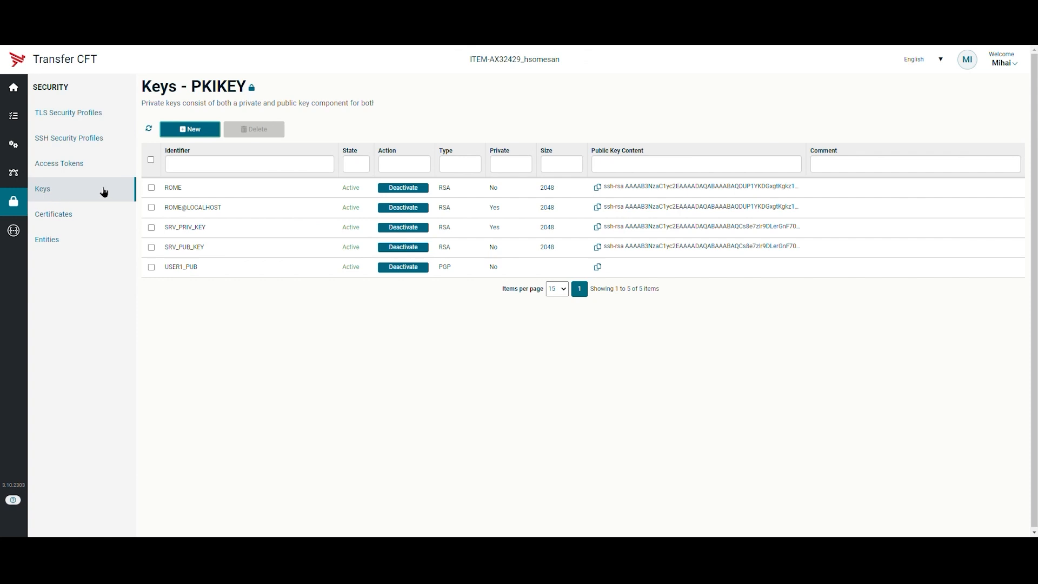
pyautogui.click(191, 129)
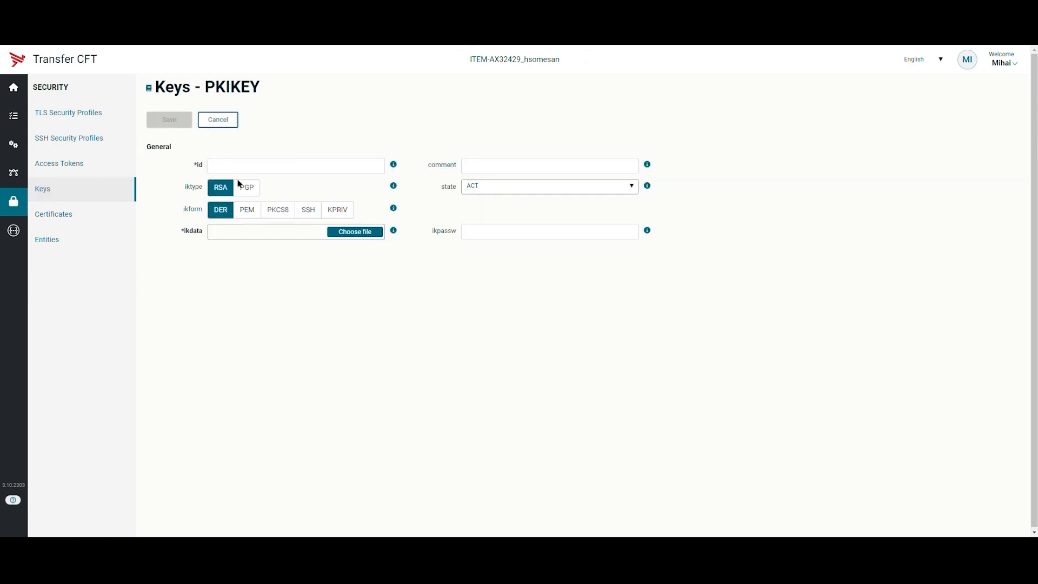
pyautogui.click(245, 187)
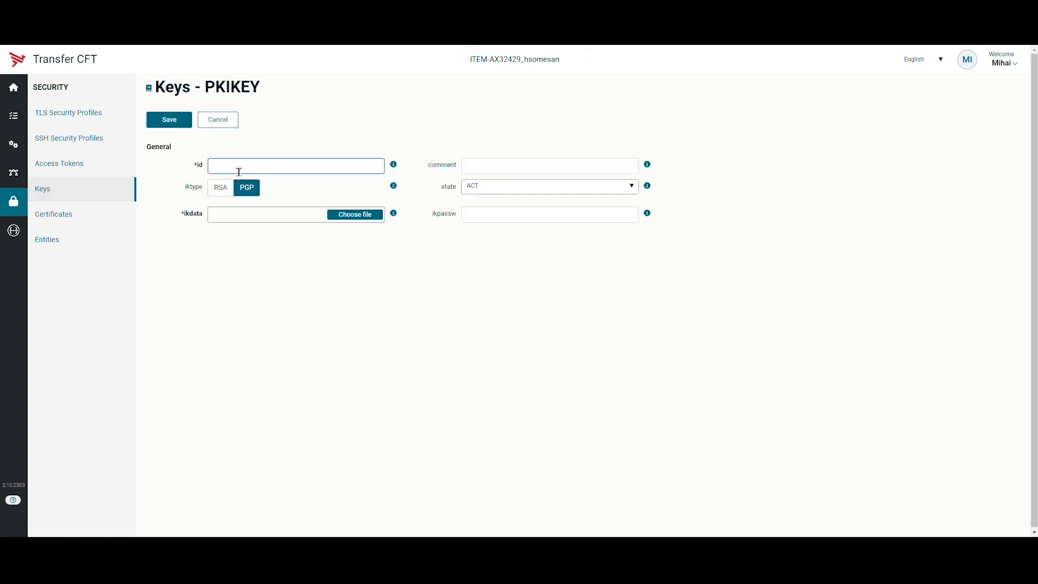
pyautogui.write('Priv')
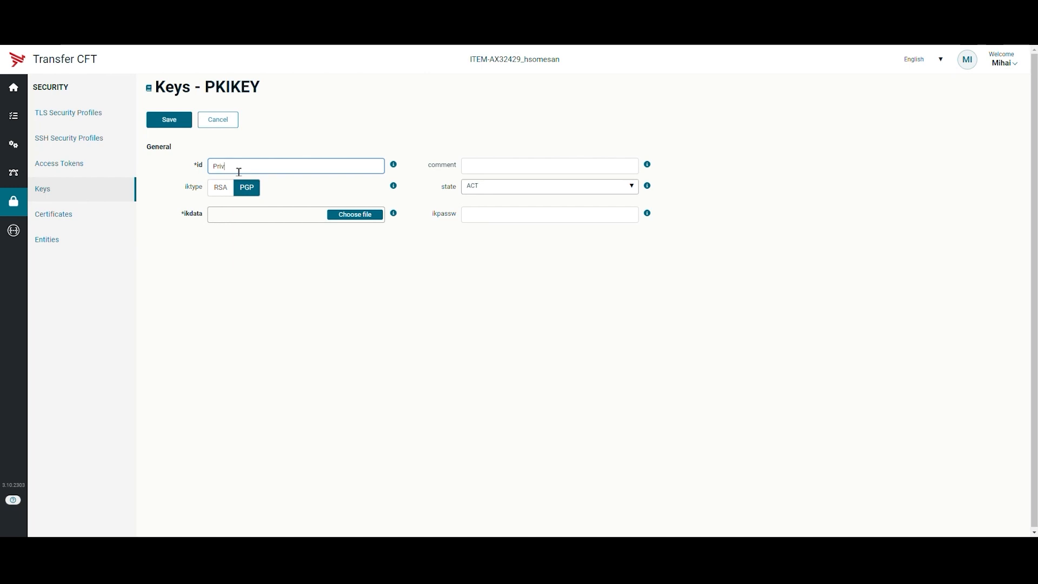
pyautogui.write('ate1')
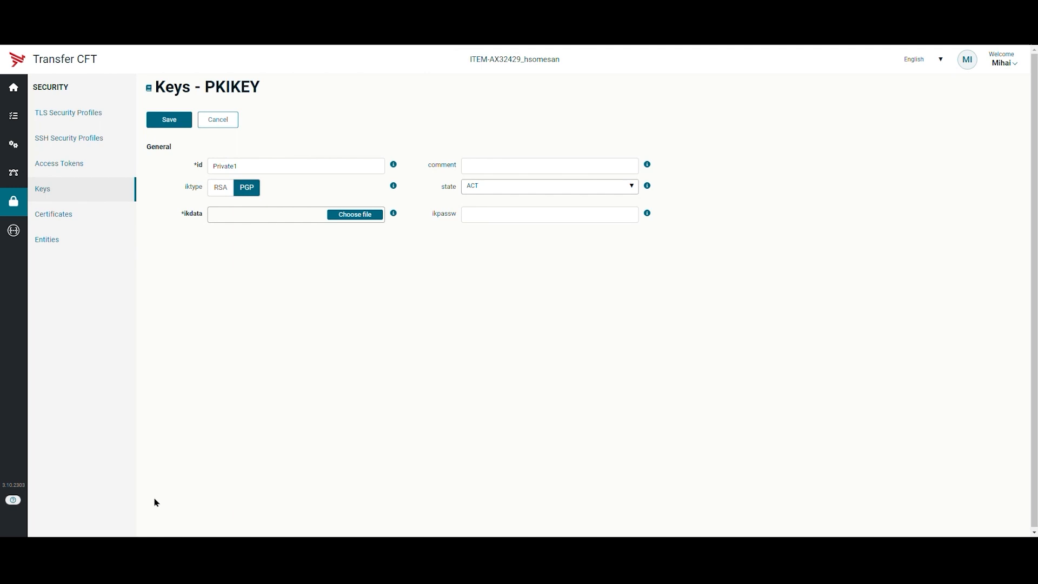
pyautogui.click(354, 214)
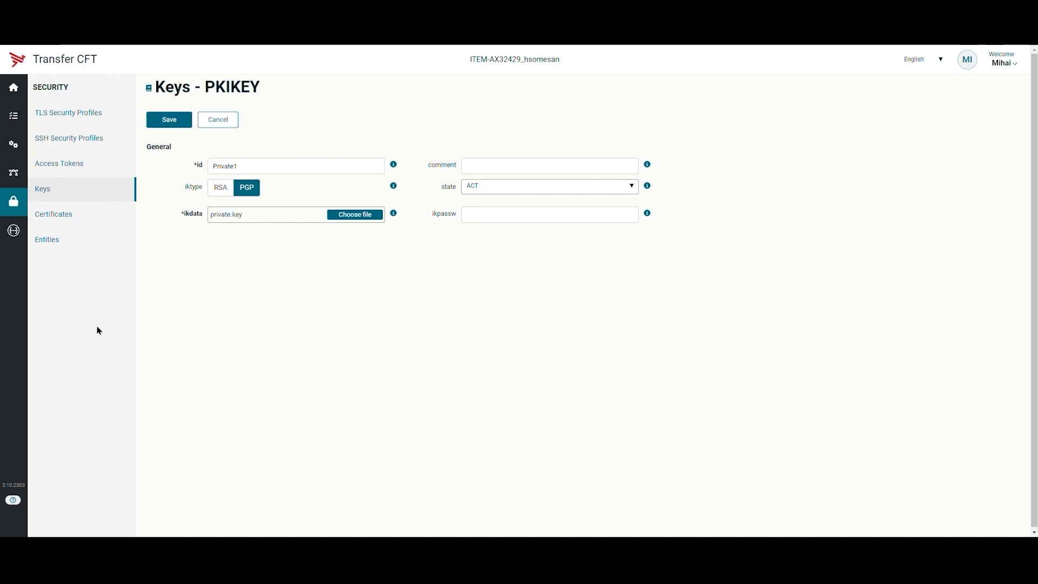
pyautogui.click(549, 214)
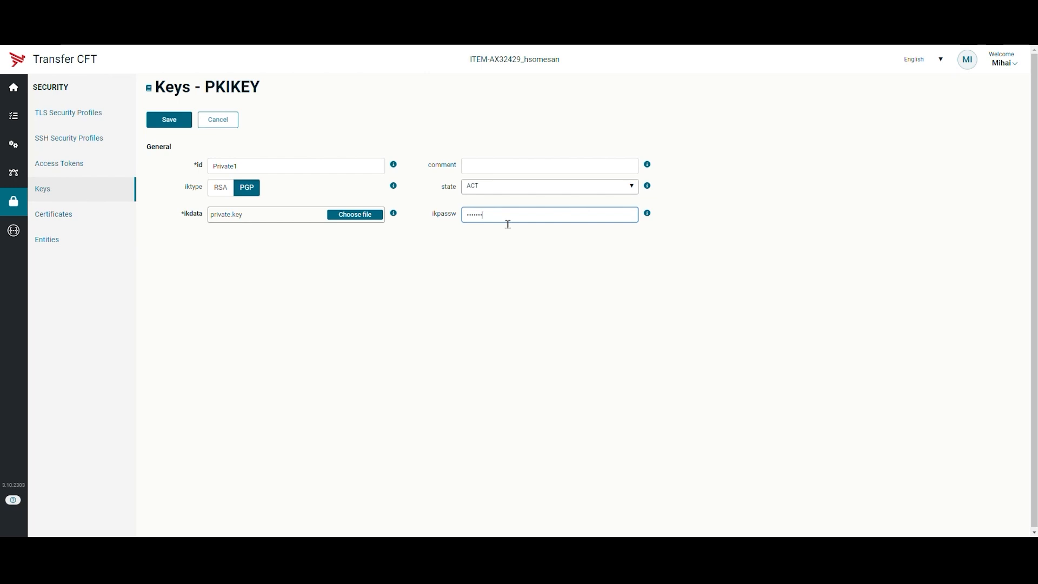
pyautogui.write('••')
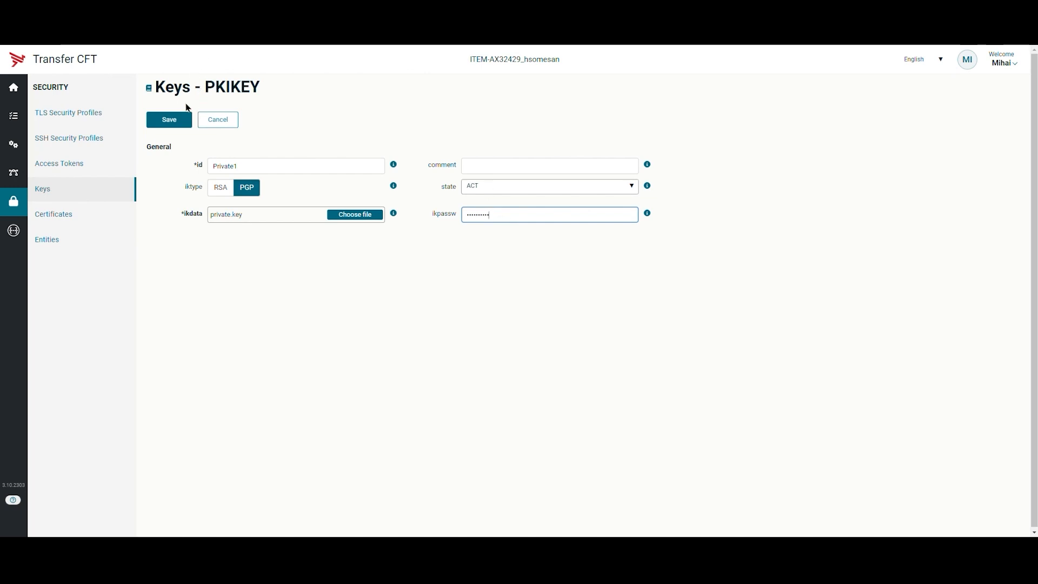
pyautogui.click(168, 120)
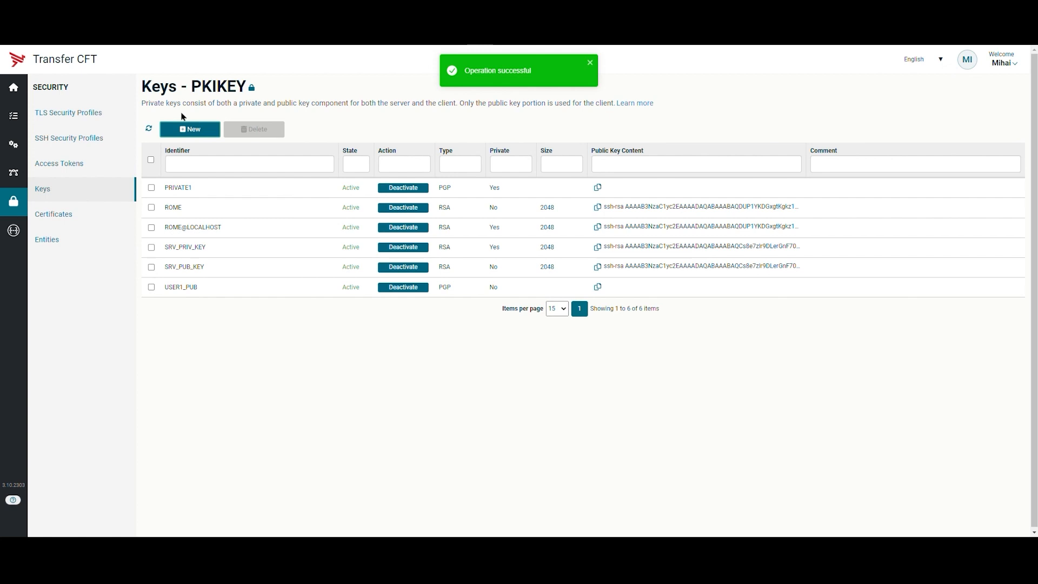
# - Create PGP key Public1 from public.key and save it
pyautogui.click(190, 129)
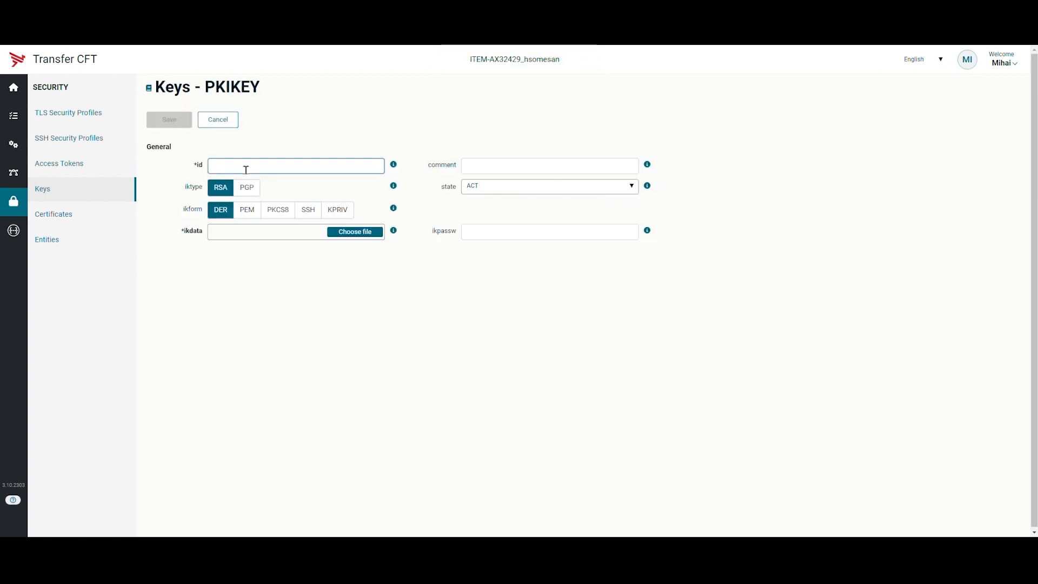
pyautogui.write('Public1')
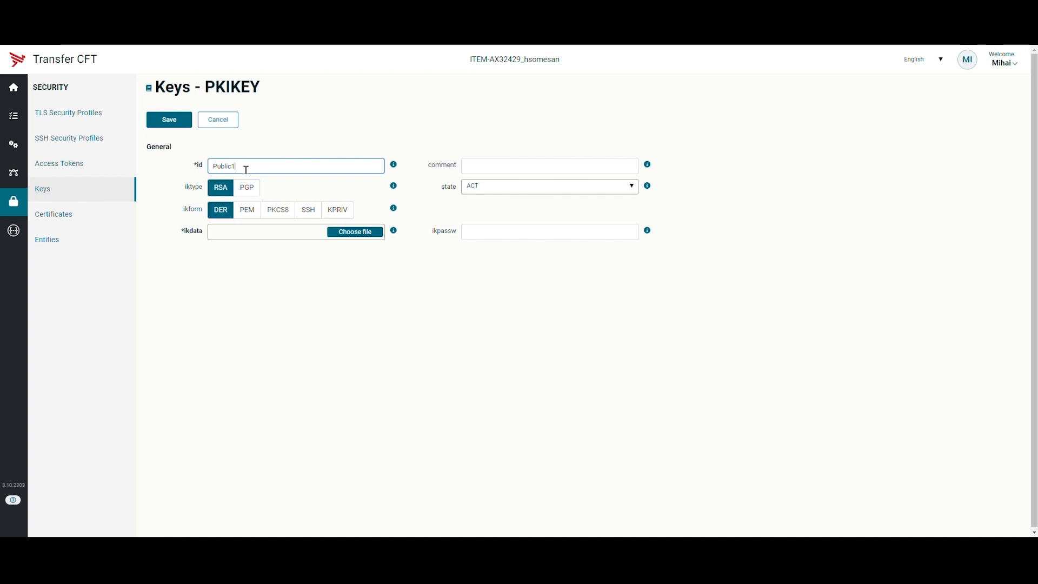
pyautogui.click(246, 187)
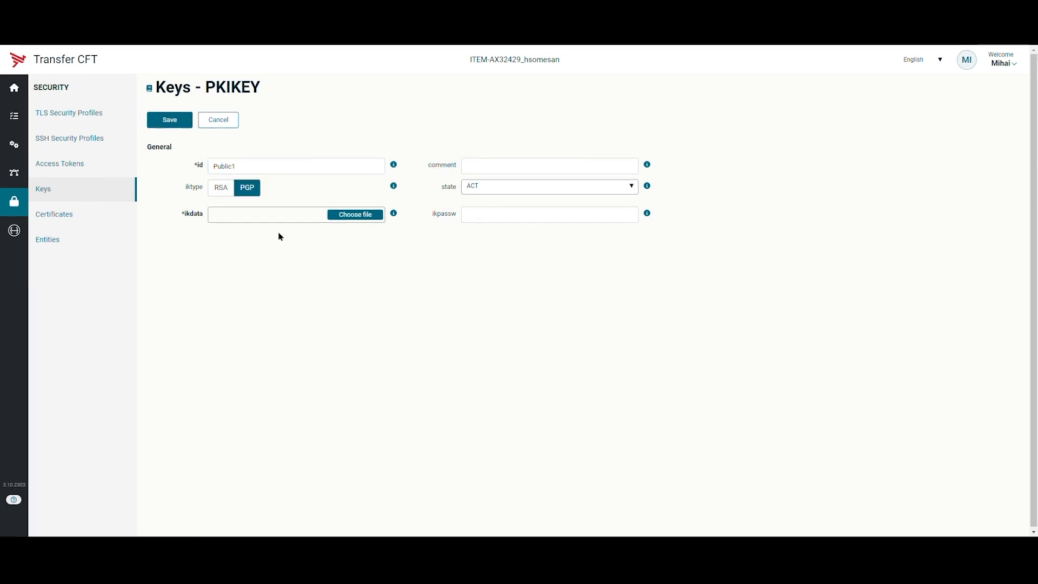
pyautogui.moveTo(125, 411)
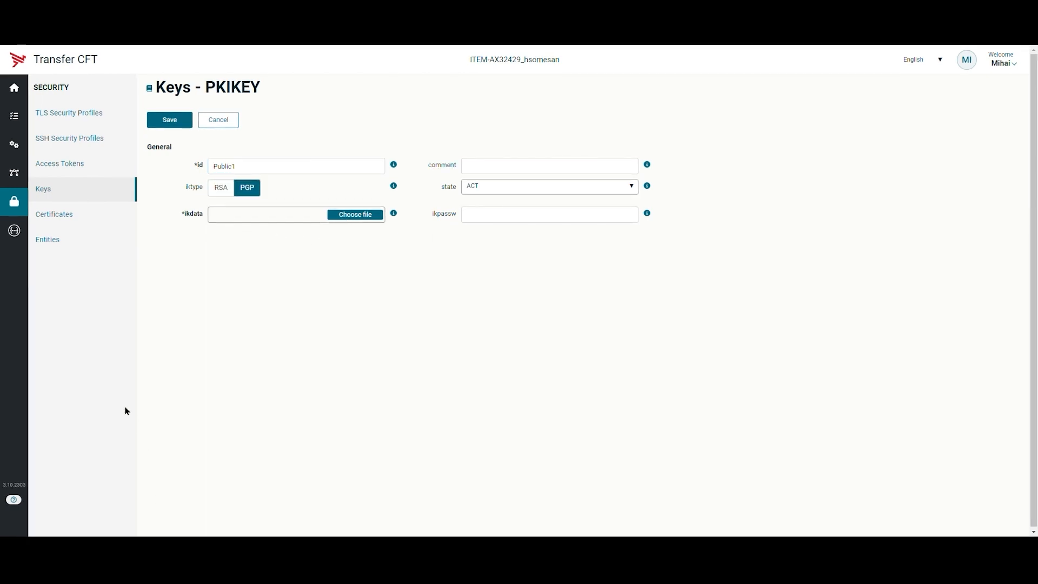
pyautogui.moveTo(157, 510)
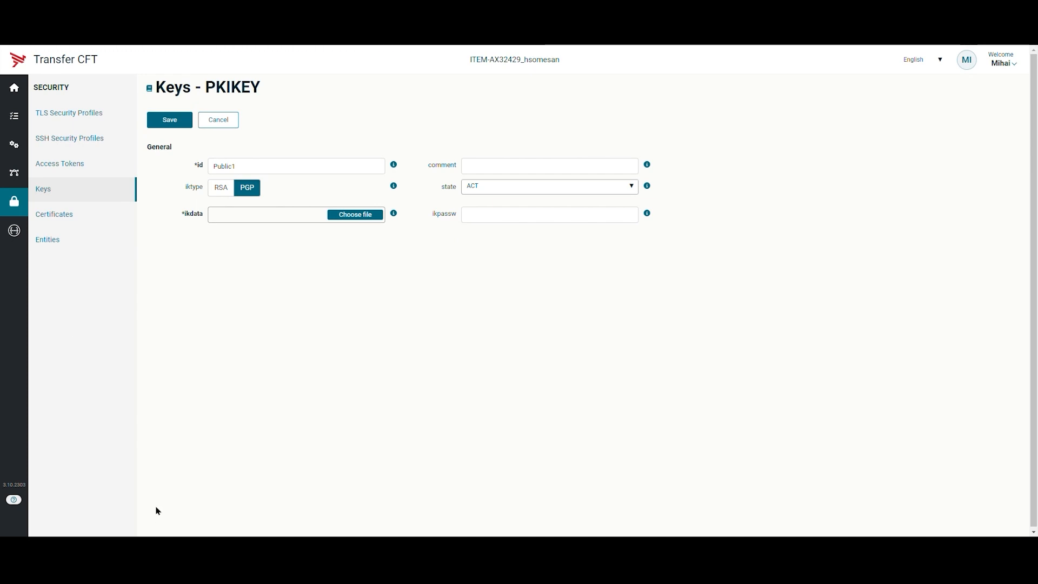
pyautogui.click(354, 214)
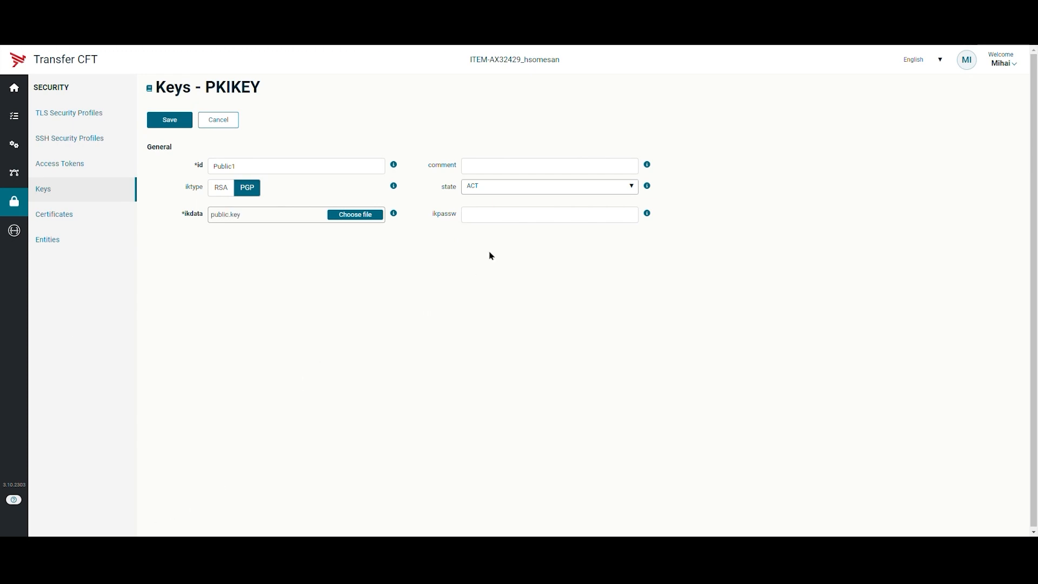
pyautogui.click(548, 214)
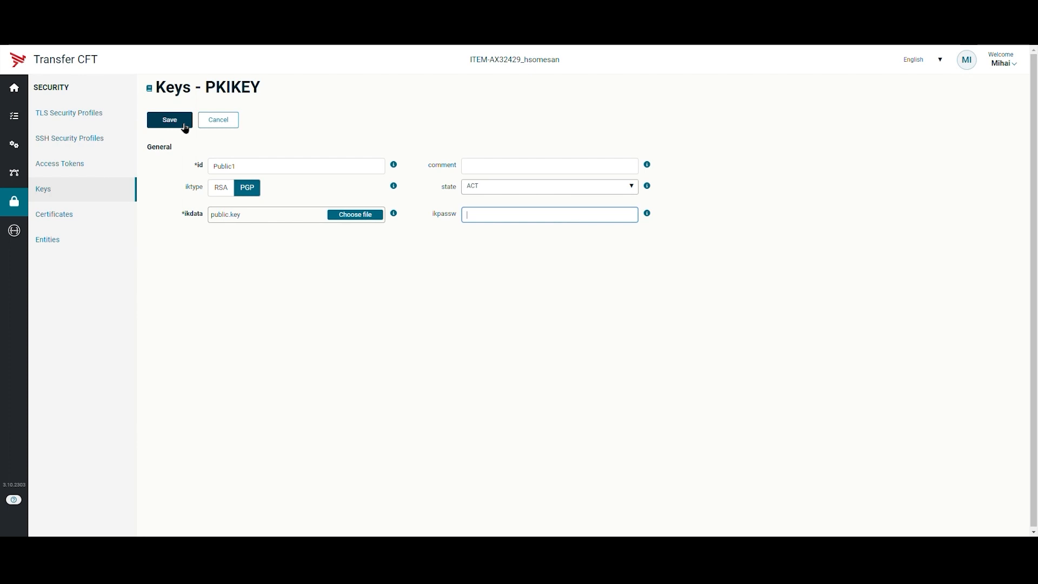
pyautogui.click(170, 120)
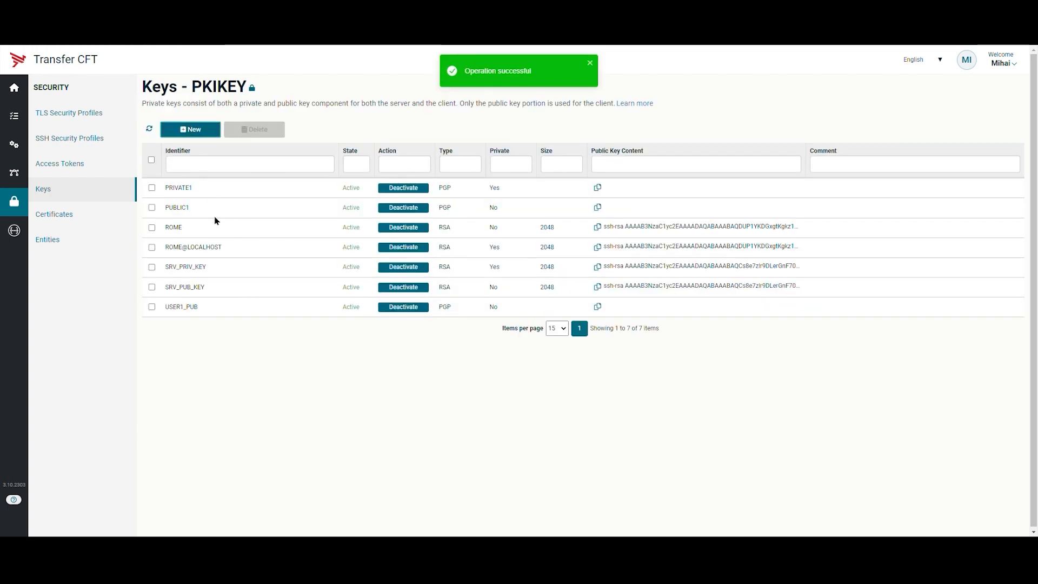
# - Copy PUBLIC1's public key content to the clipboard from the Keys list
pyautogui.doubleClick(178, 187)
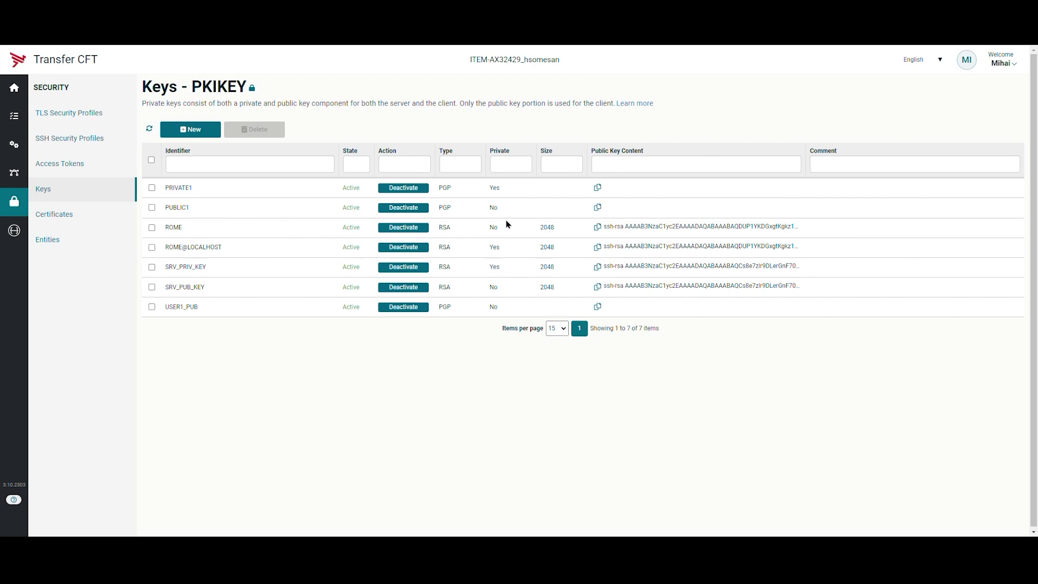
pyautogui.click(597, 207)
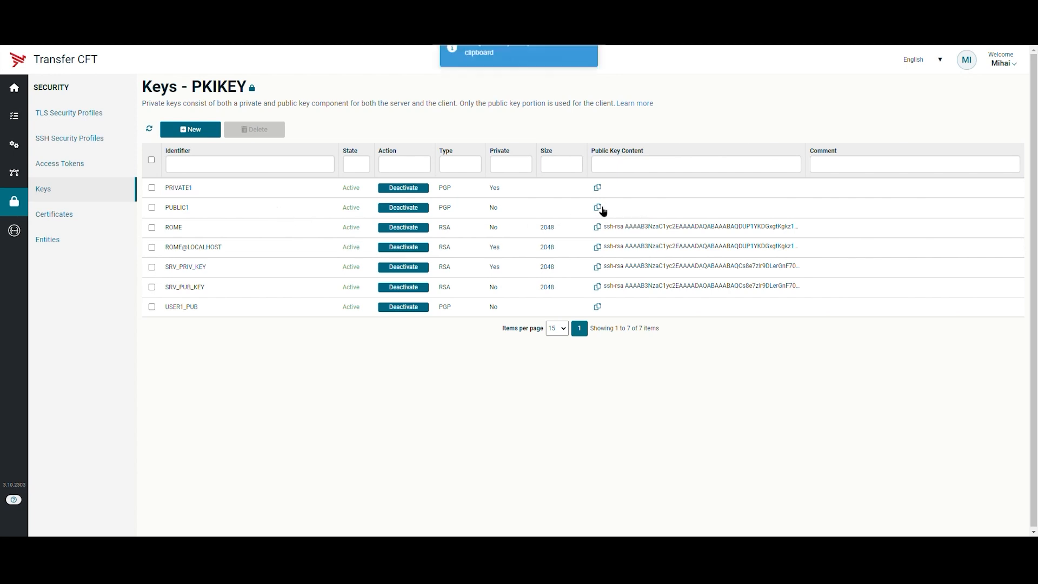
pyautogui.click(597, 207)
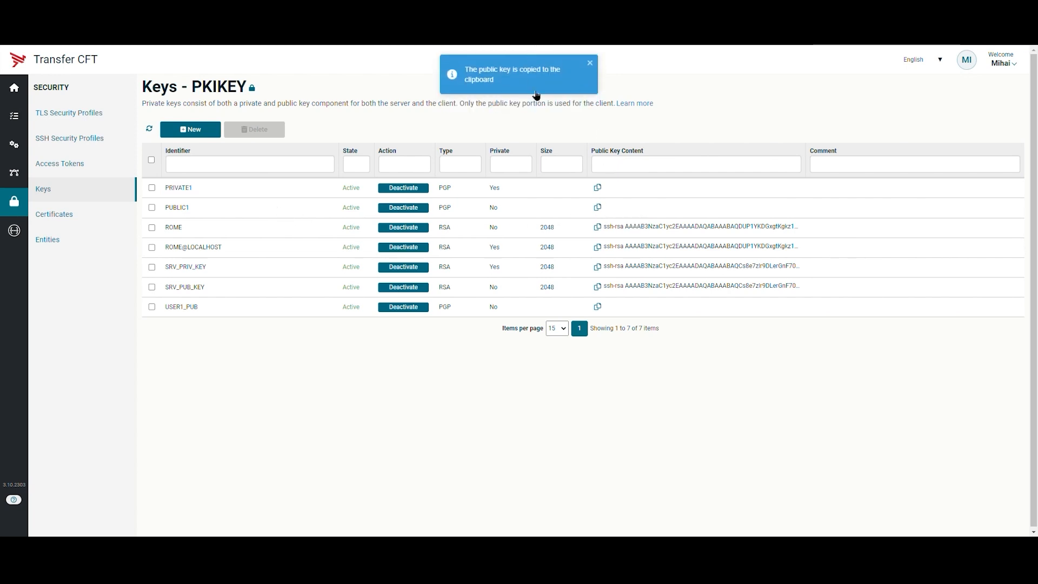